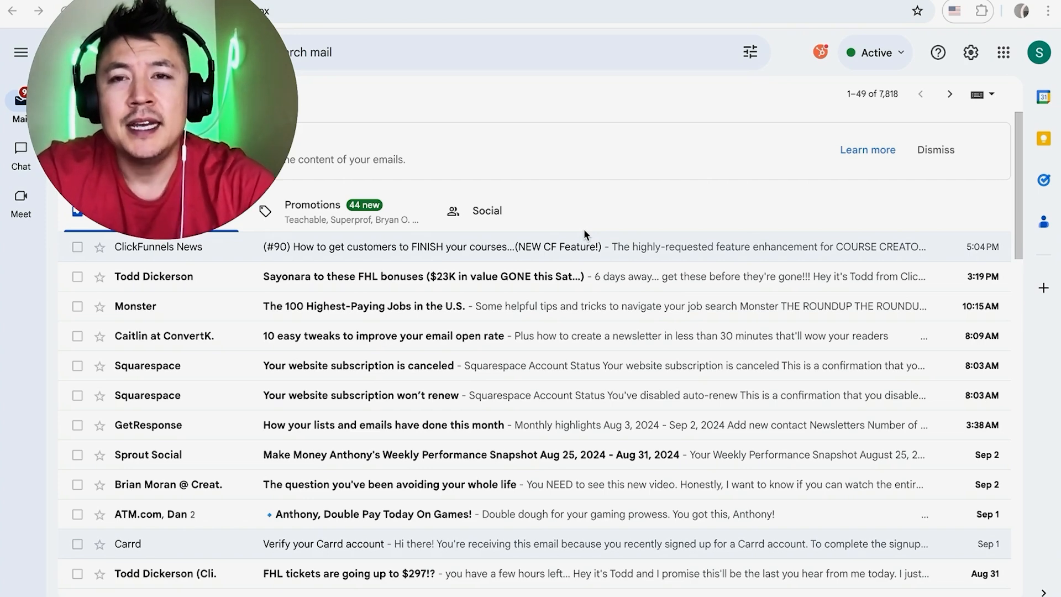
{"action": "mouse_move", "coordinate": [541, 132]}
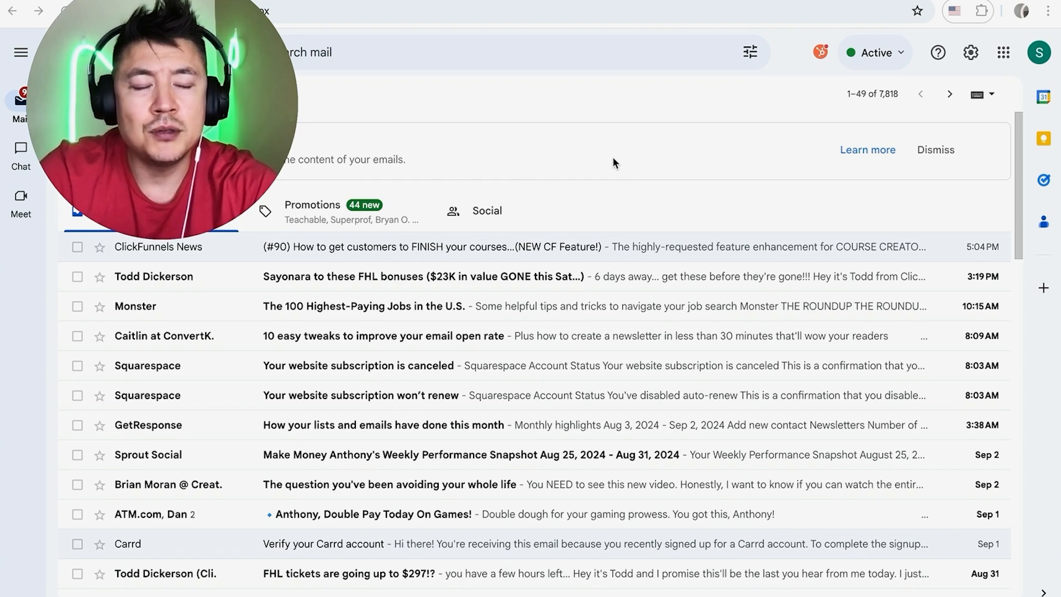
{"action": "mouse_move", "coordinate": [590, 162]}
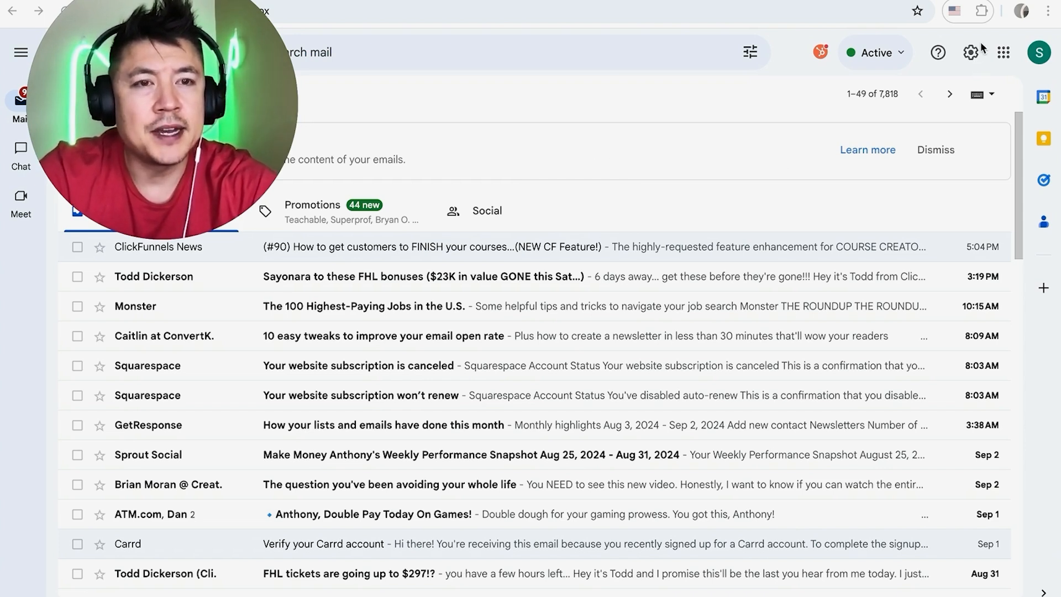
Step: Open Gmail's full settings from the Quick settings gear panel
{"action": "left_click", "coordinate": [970, 52]}
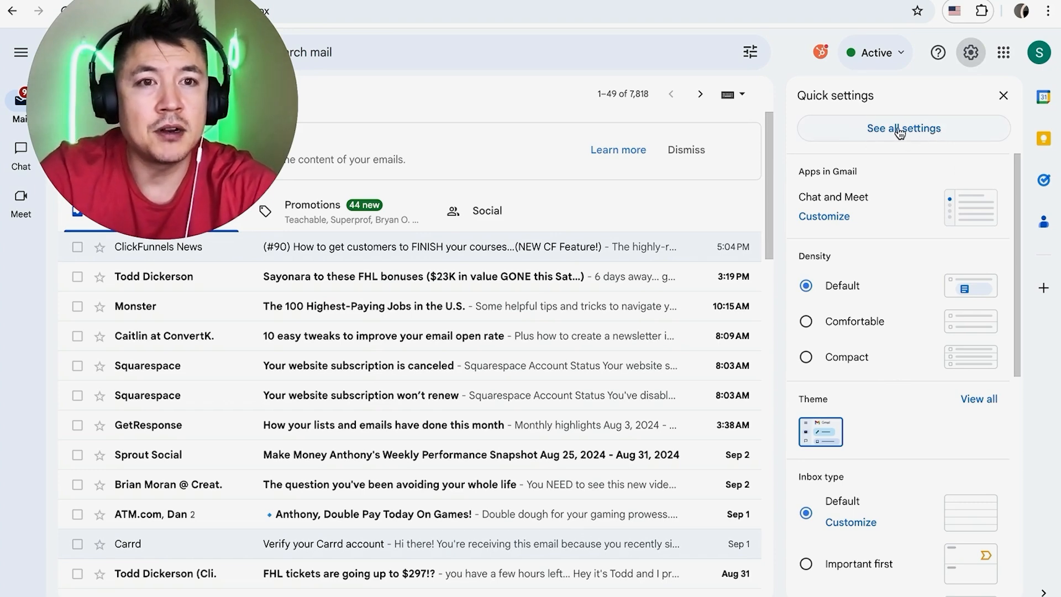
{"action": "left_click", "coordinate": [903, 128]}
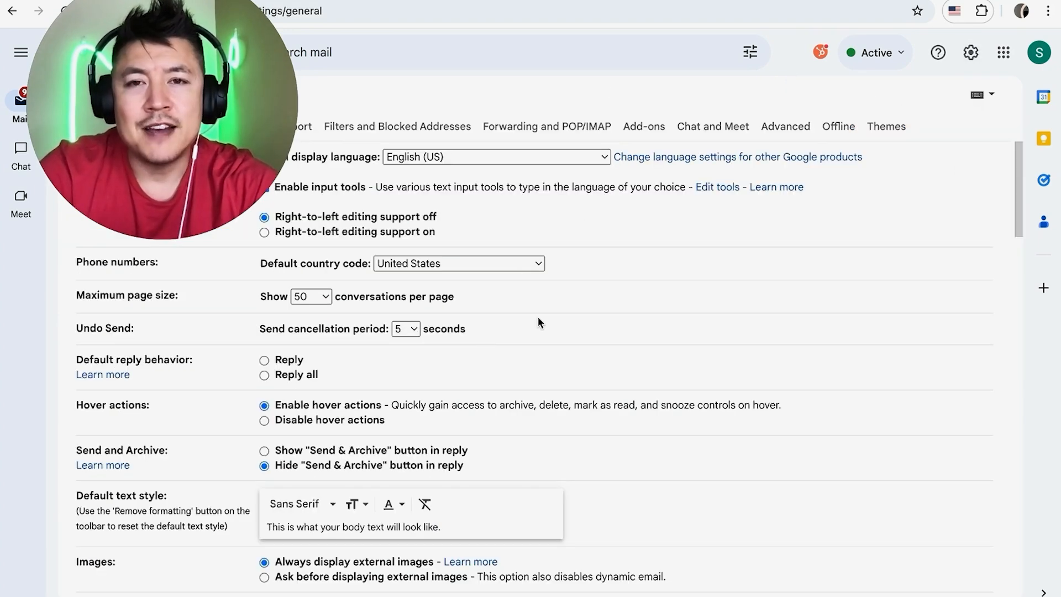
Step: Scroll the General settings down to the Signature section and its defaults
{"action": "scroll", "scroll_direction": "down", "scroll_amount": 3}
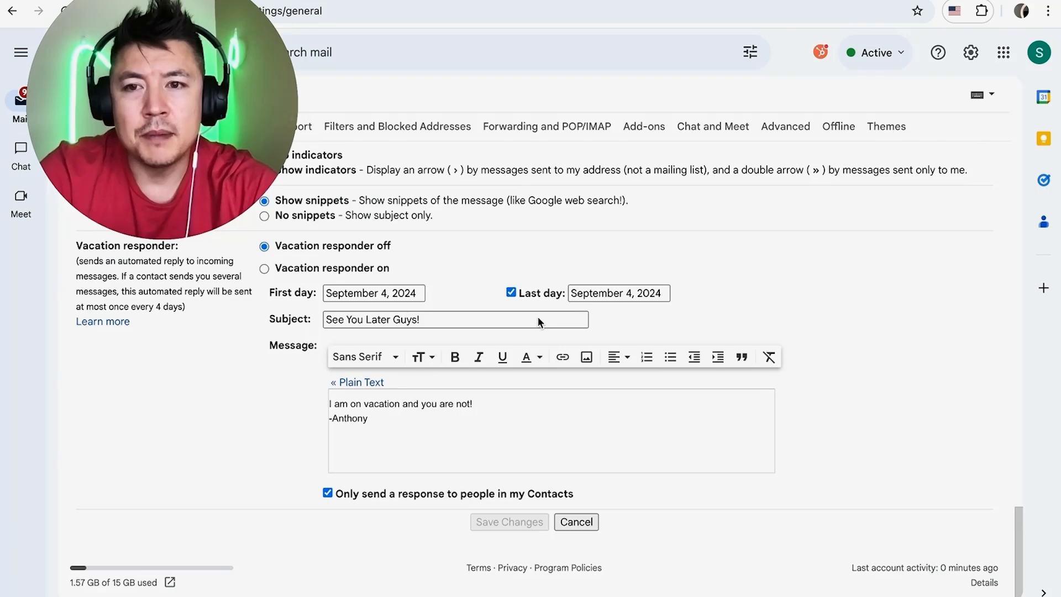
{"action": "scroll", "scroll_direction": "up", "scroll_amount": 3}
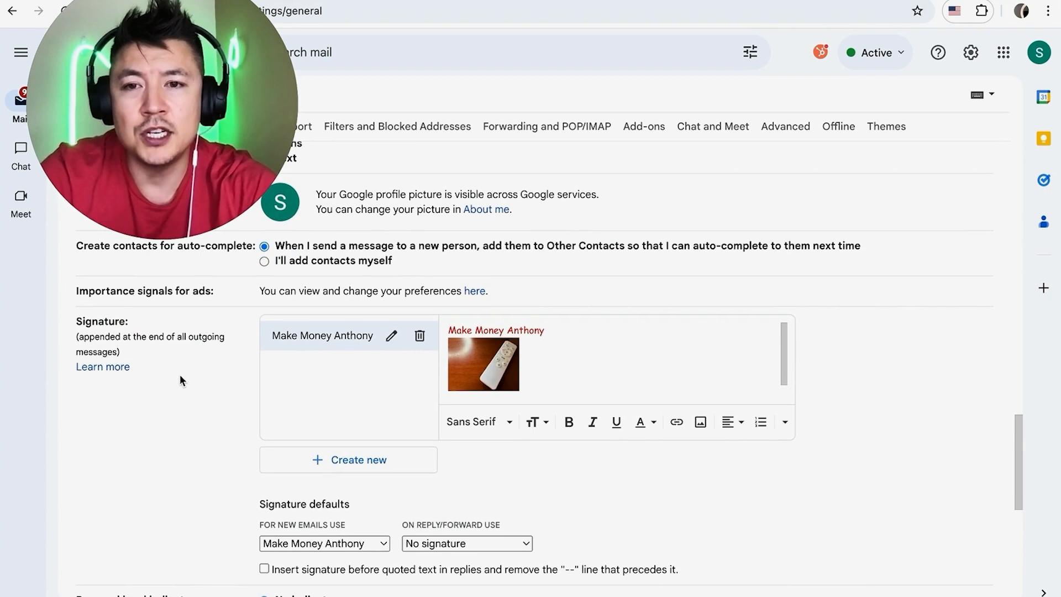
{"action": "scroll", "scroll_direction": "down", "scroll_amount": 3}
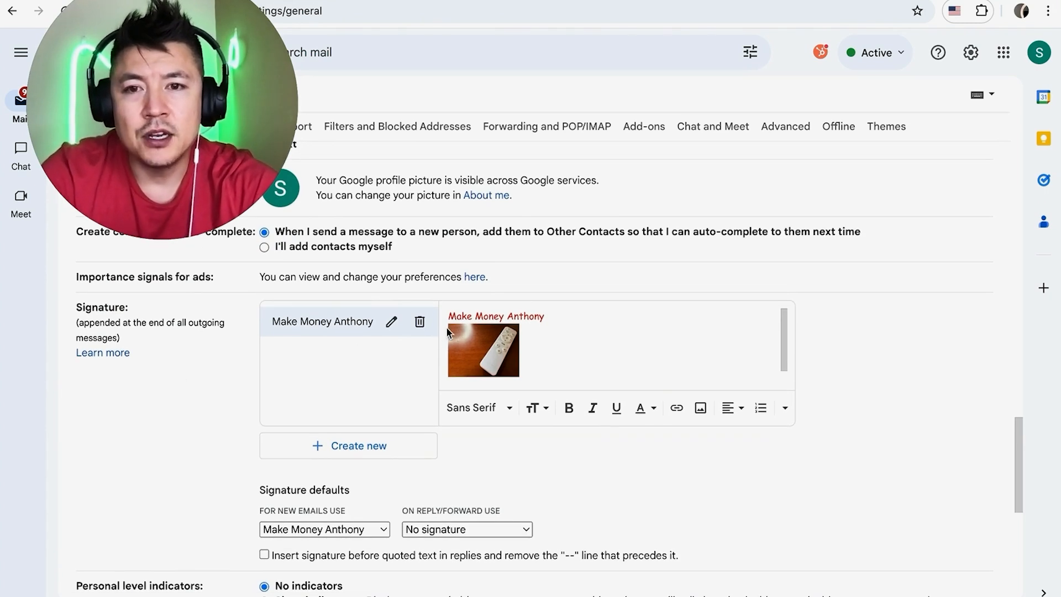
{"action": "mouse_move", "coordinate": [419, 322]}
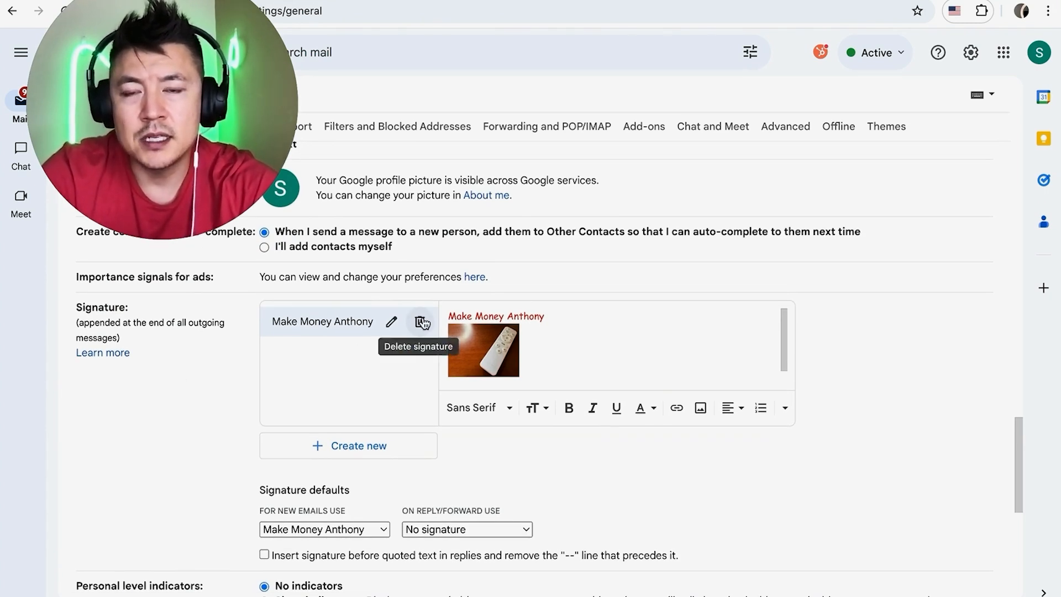
{"action": "mouse_move", "coordinate": [812, 307]}
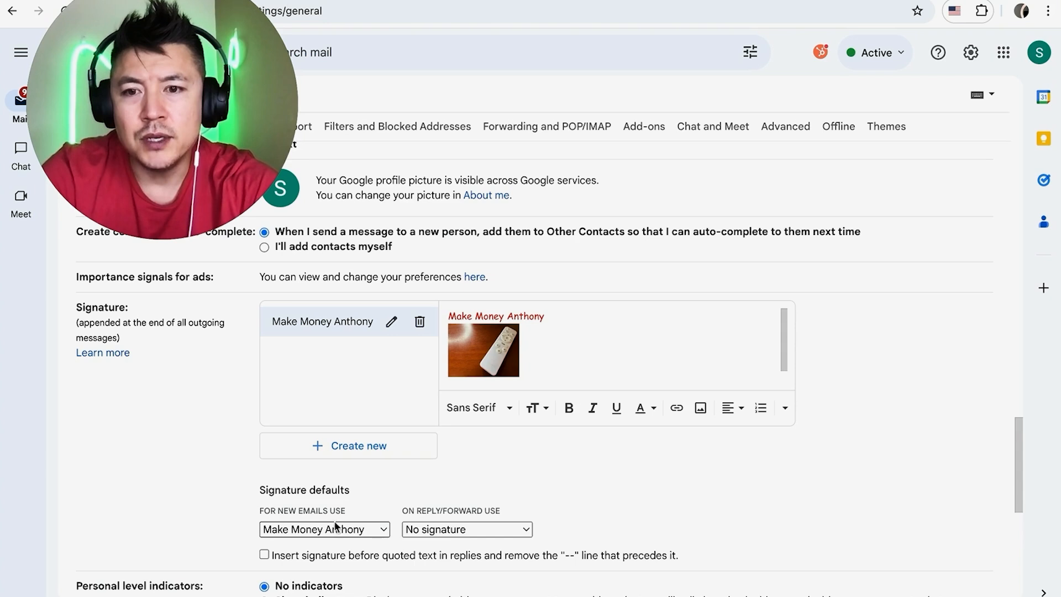
Step: Set new emails to No signature and check replies/forwards also use No signature
{"action": "left_click", "coordinate": [323, 530]}
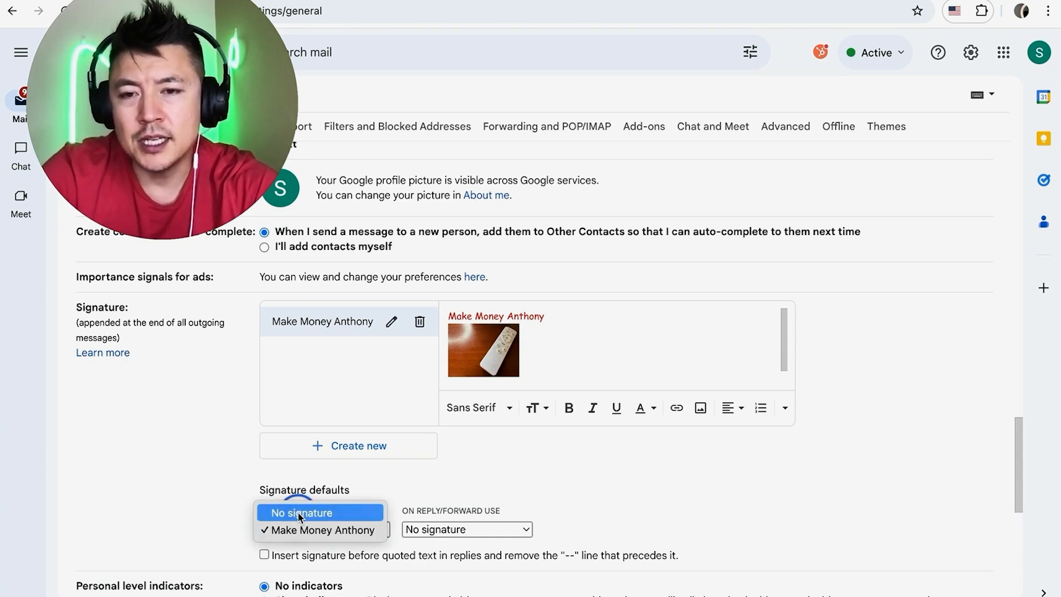
{"action": "left_click", "coordinate": [301, 512]}
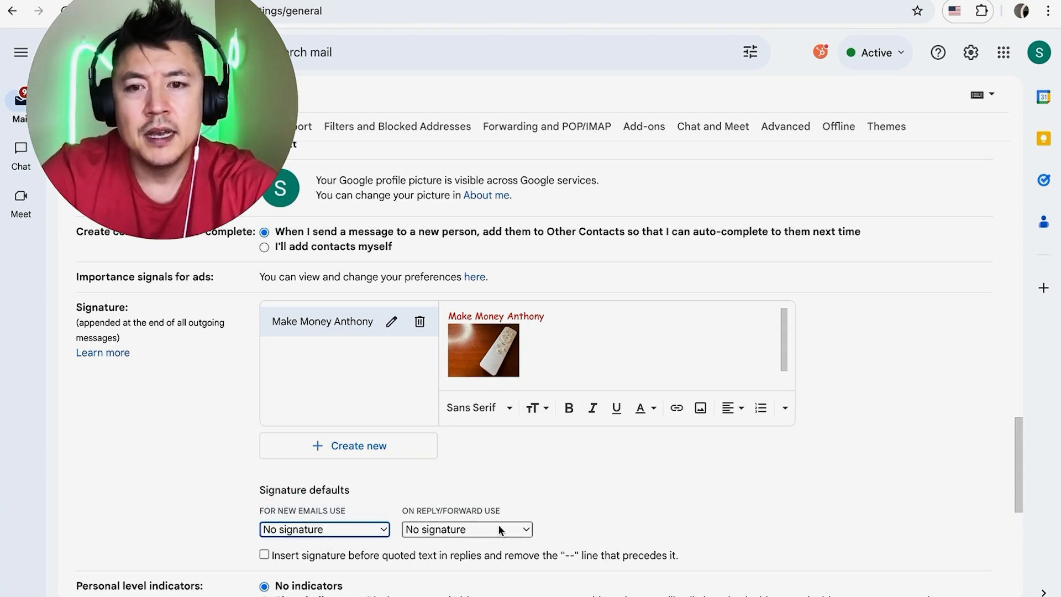
{"action": "left_click", "coordinate": [465, 529]}
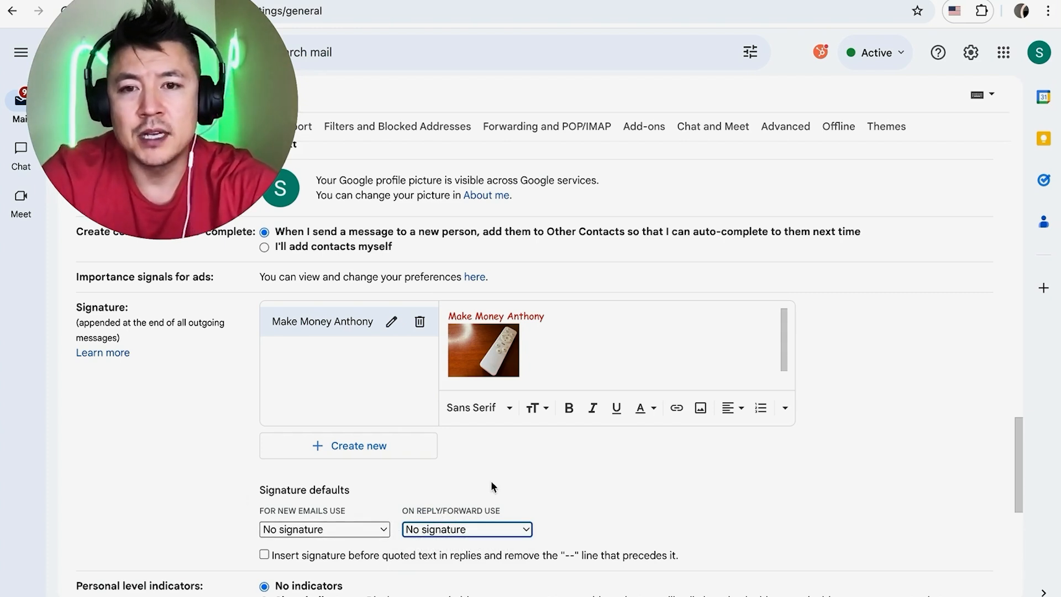
{"action": "mouse_move", "coordinate": [516, 467]}
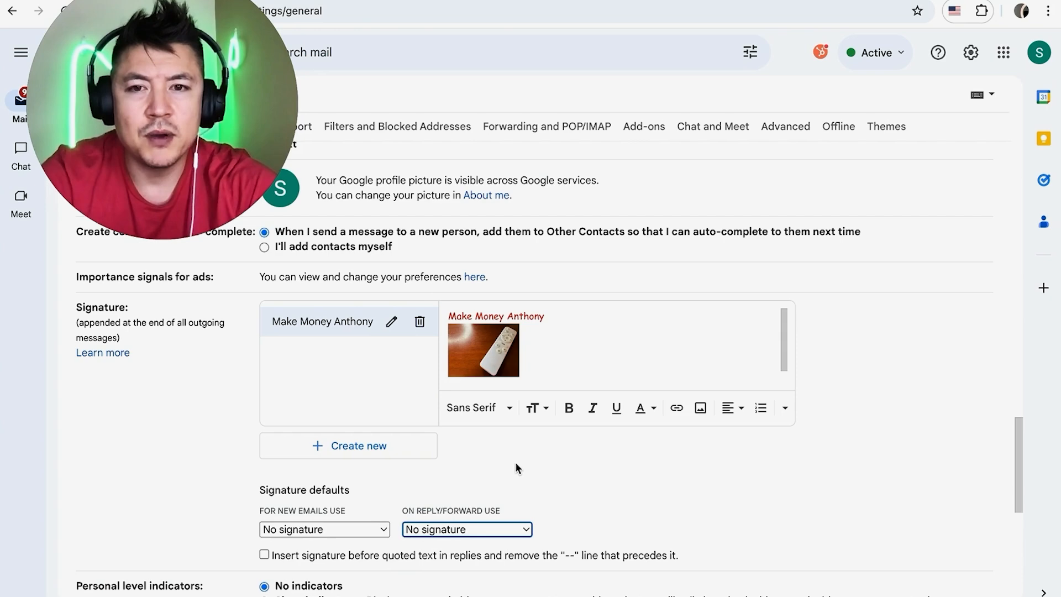
Step: Delete the 'Make Money Anthony' signature and confirm the deletion
{"action": "left_click", "coordinate": [419, 320]}
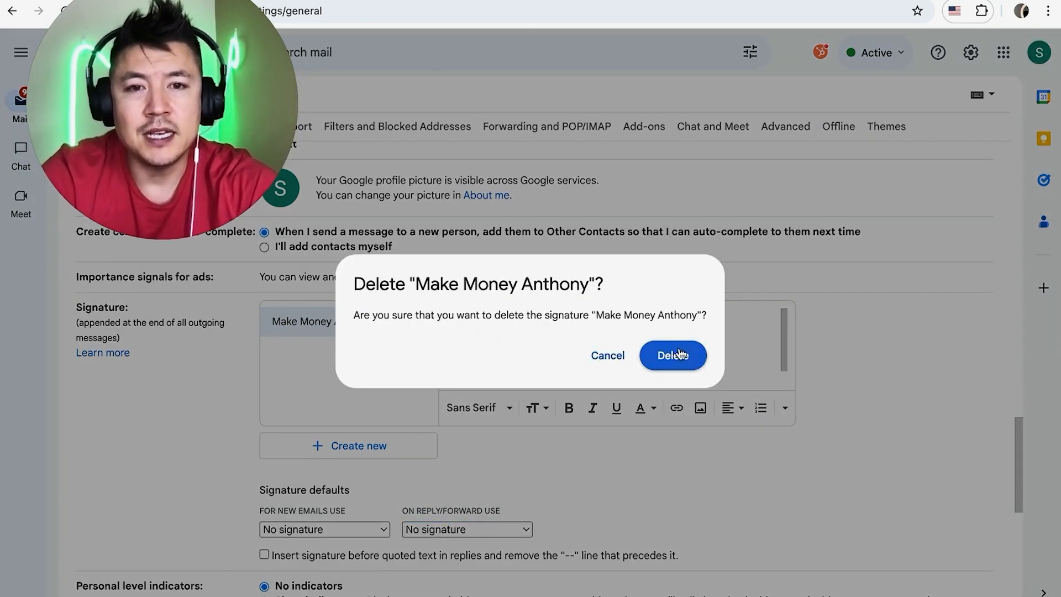
{"action": "left_click", "coordinate": [672, 355]}
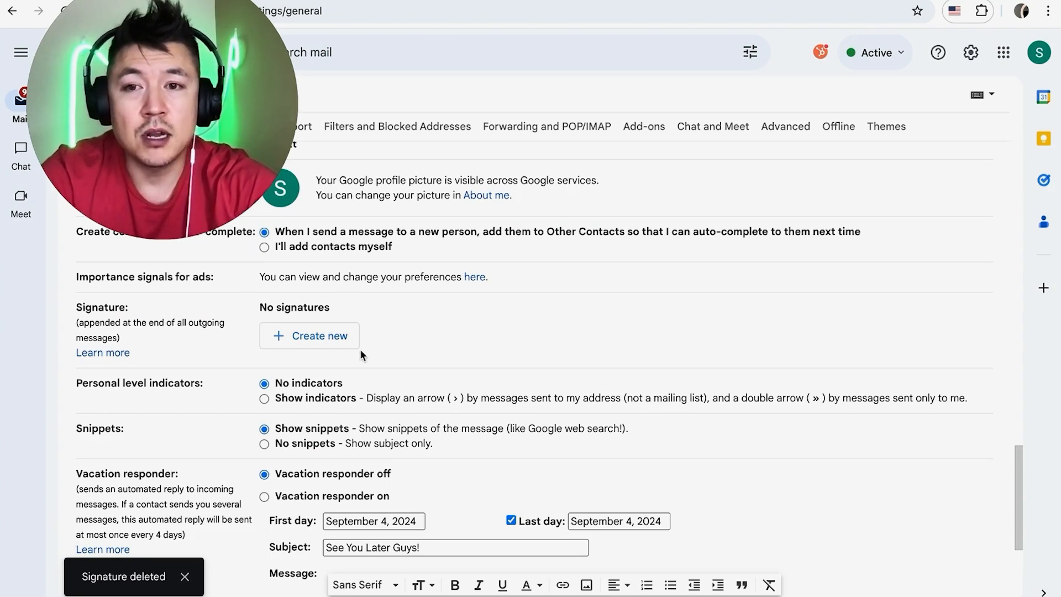
{"action": "mouse_move", "coordinate": [459, 366]}
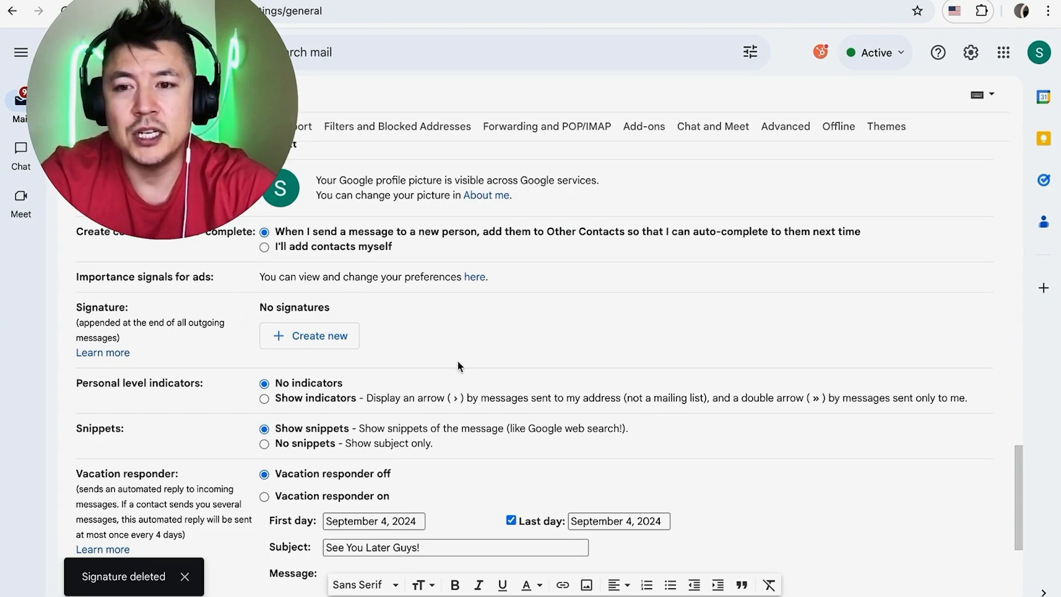
Step: Scroll to the bottom and save the settings changes
{"action": "scroll", "scroll_direction": "down", "scroll_amount": 3}
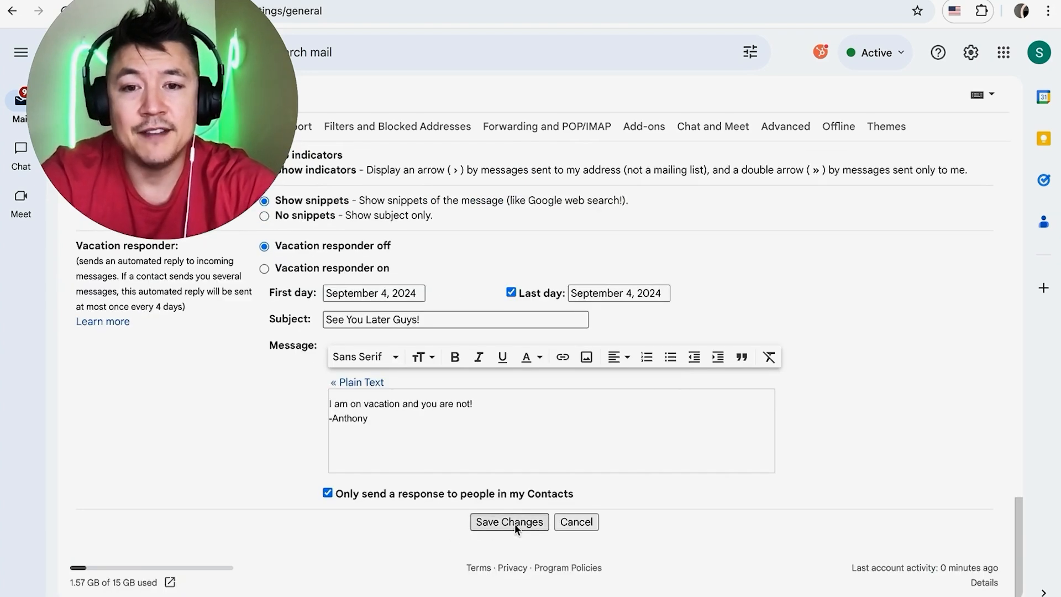
{"action": "left_click", "coordinate": [509, 521]}
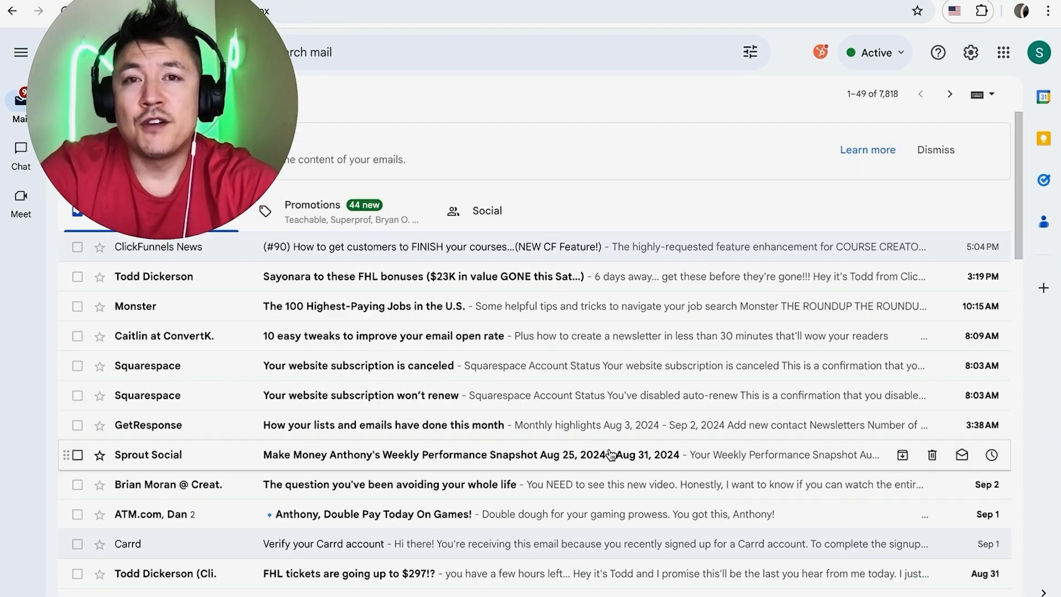